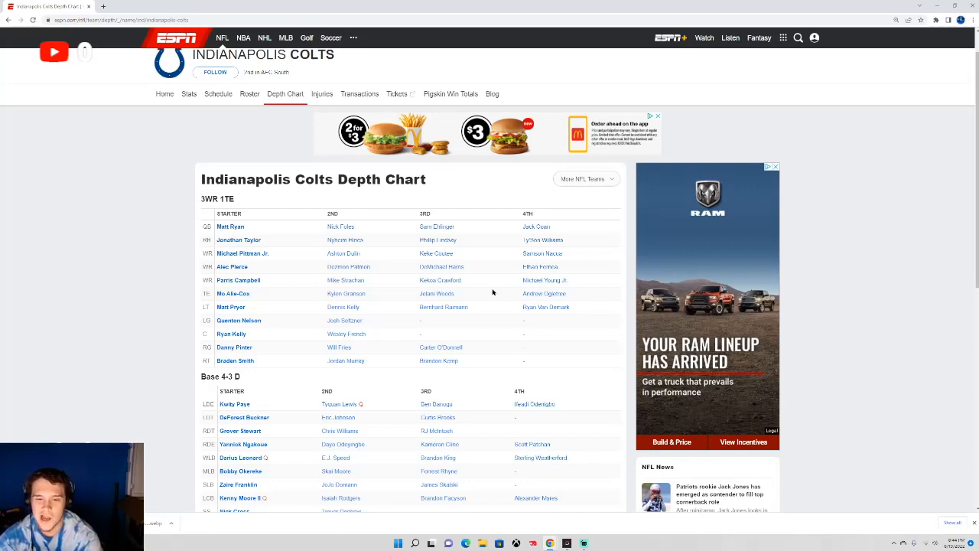
mouse_move(518, 161)
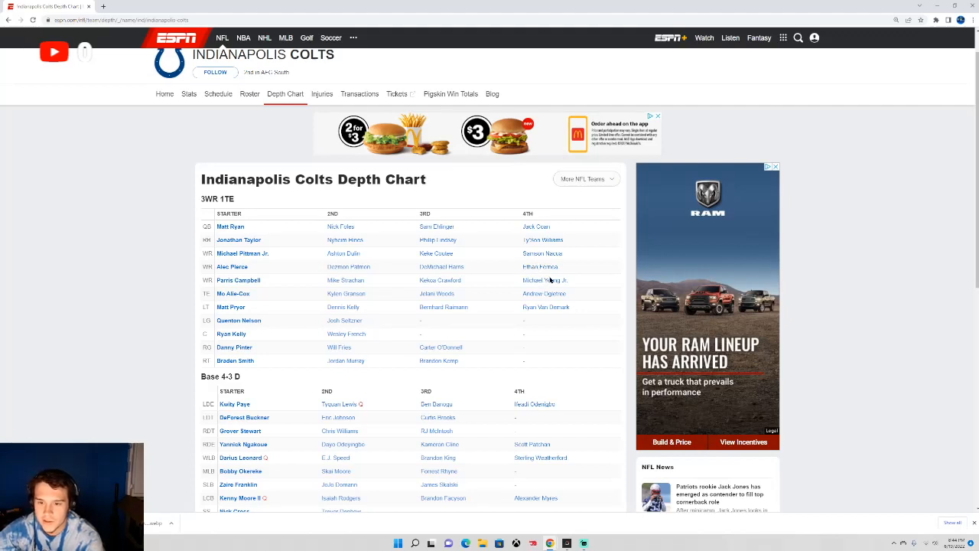
mouse_move(566, 306)
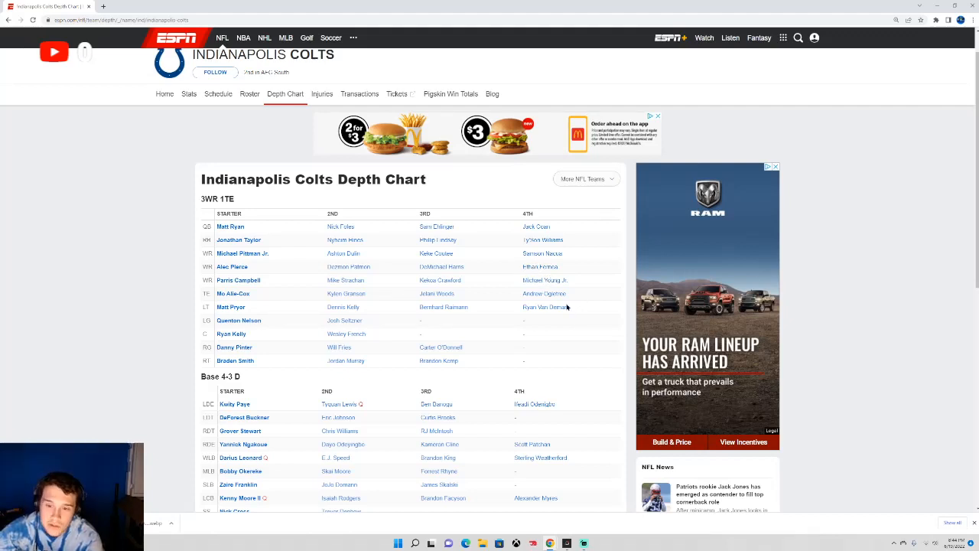
mouse_move(488, 291)
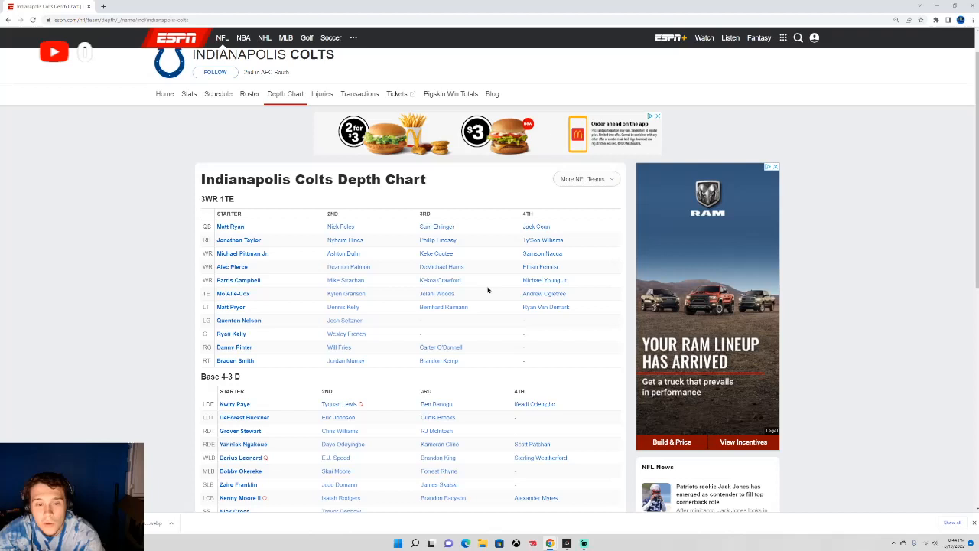
mouse_move(550, 260)
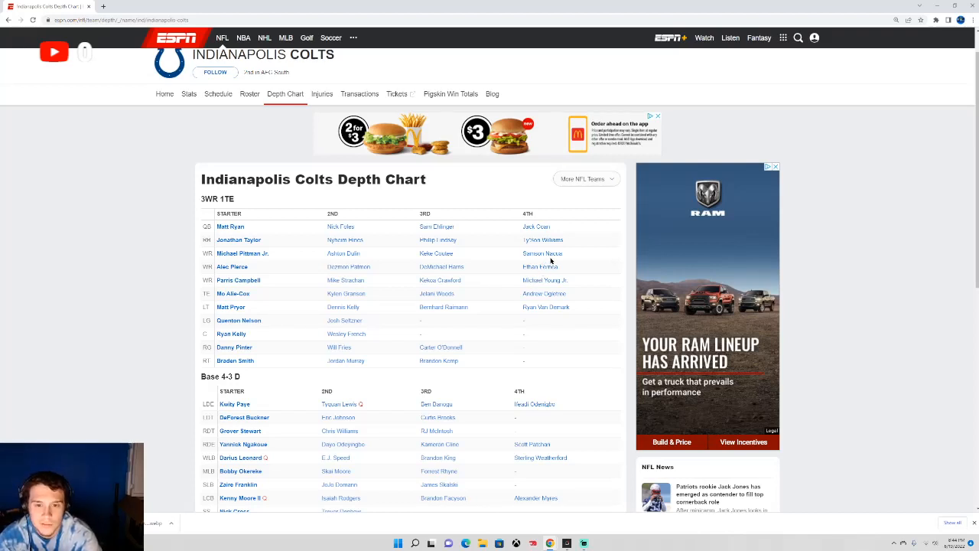
mouse_move(128, 184)
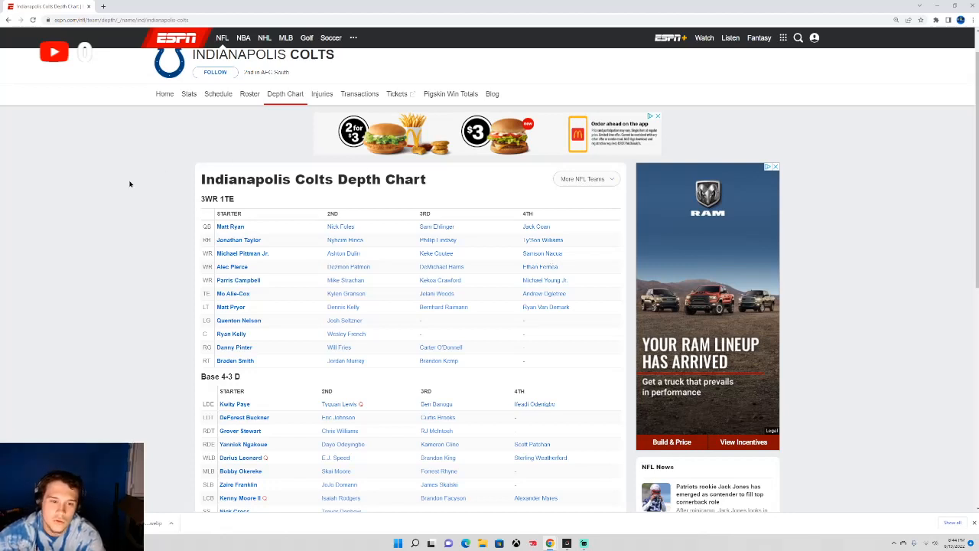
mouse_move(263, 312)
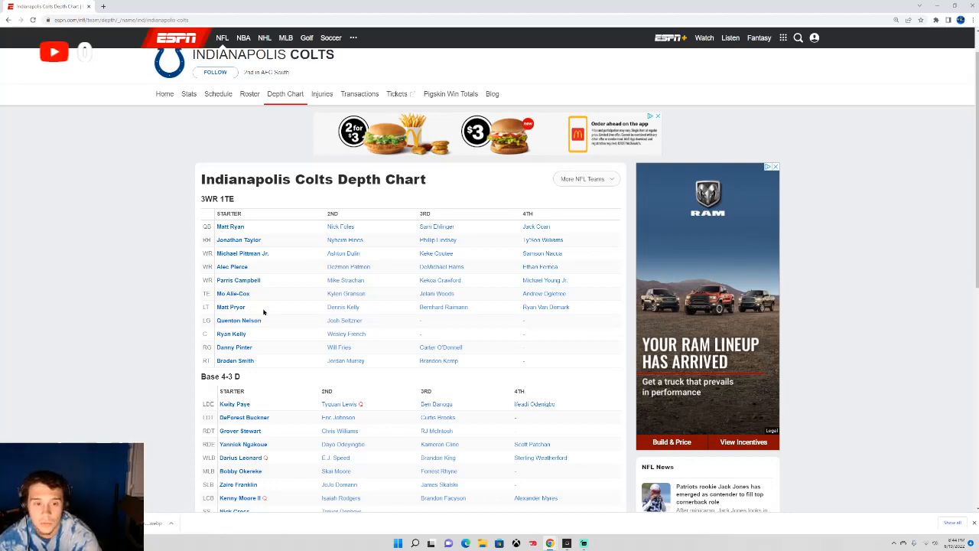